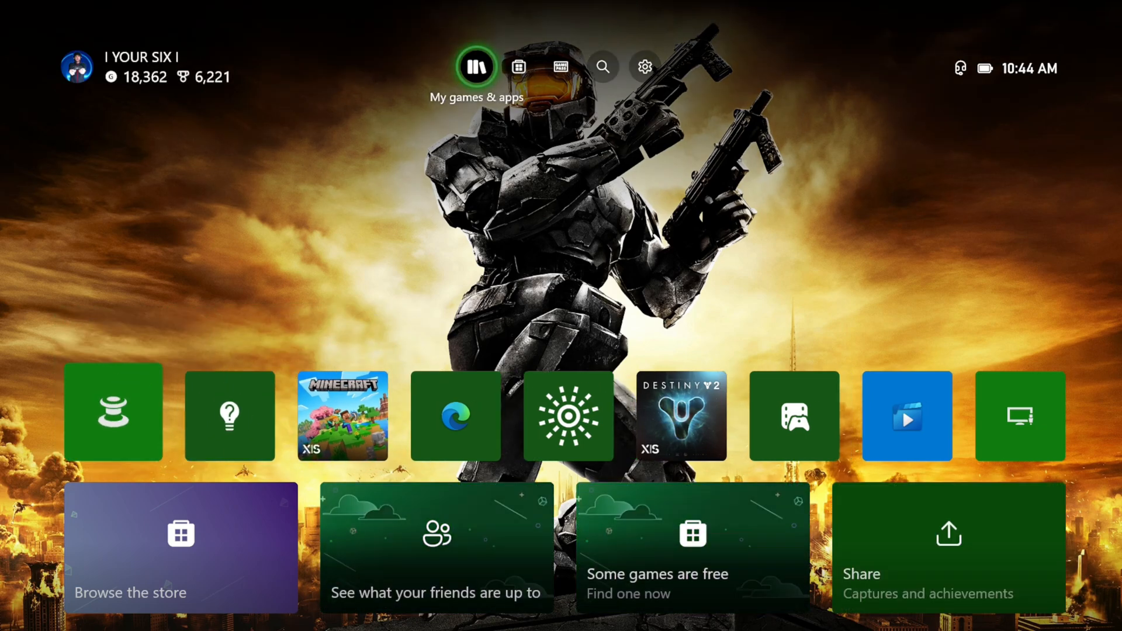
- Go from Home into Settings > General > Power options, where Sleep is the active power mode
left_click(643, 66)
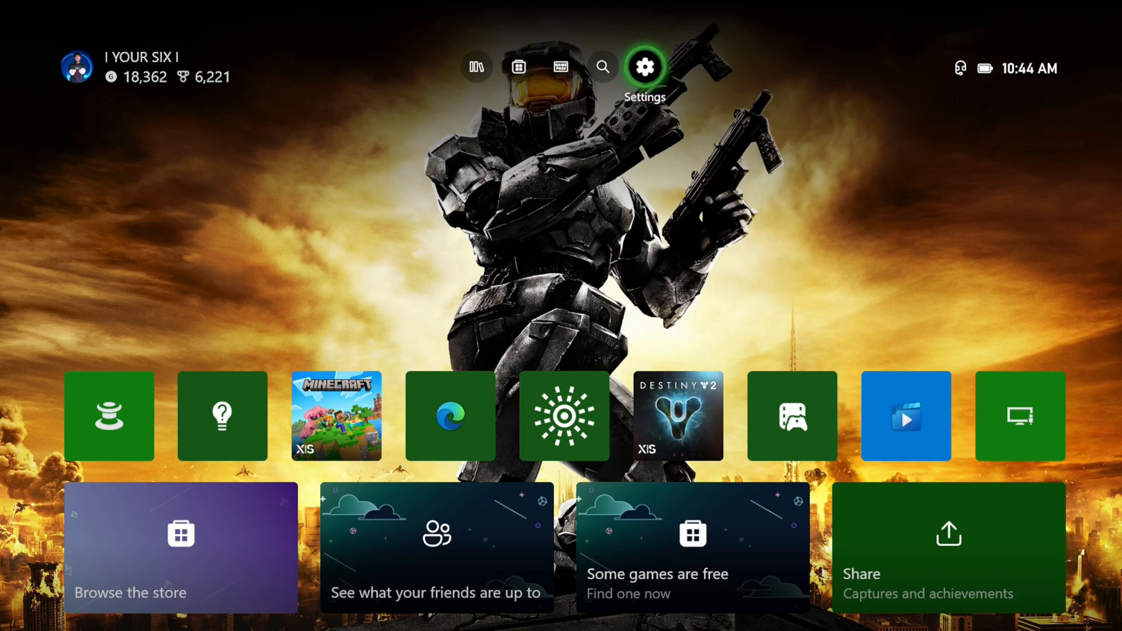
left_click(645, 67)
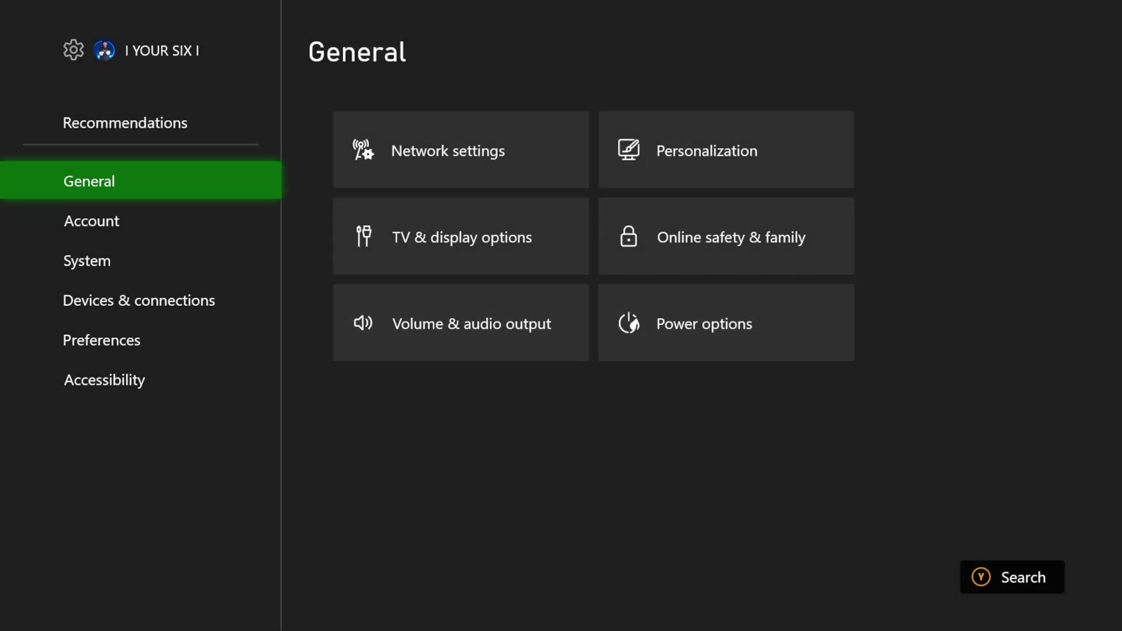
mouse_move(725, 236)
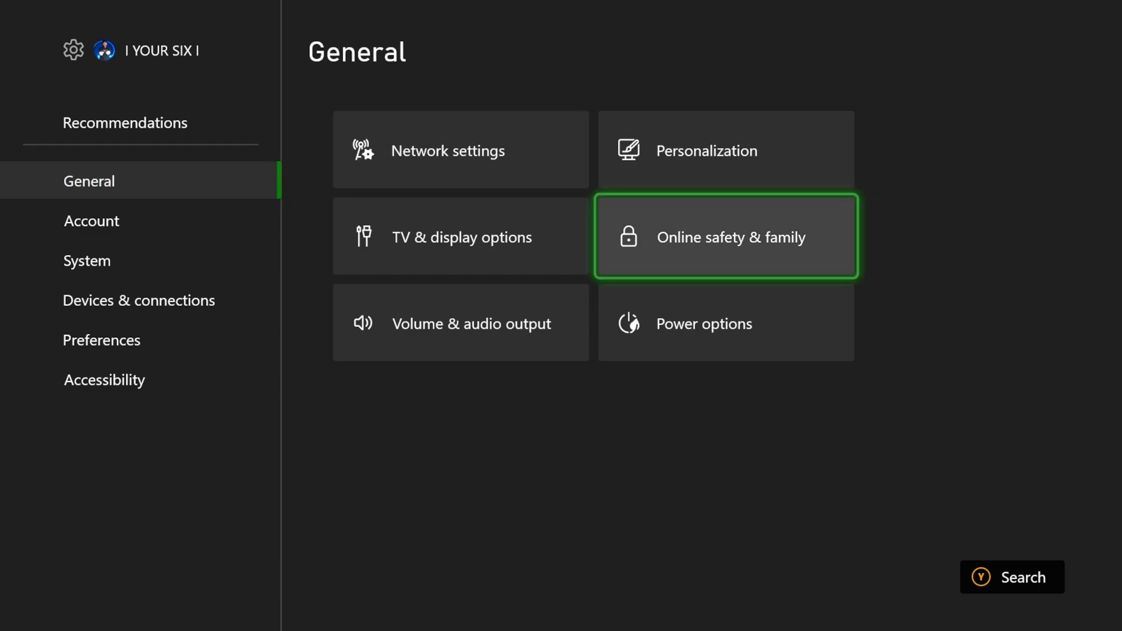
left_click(703, 323)
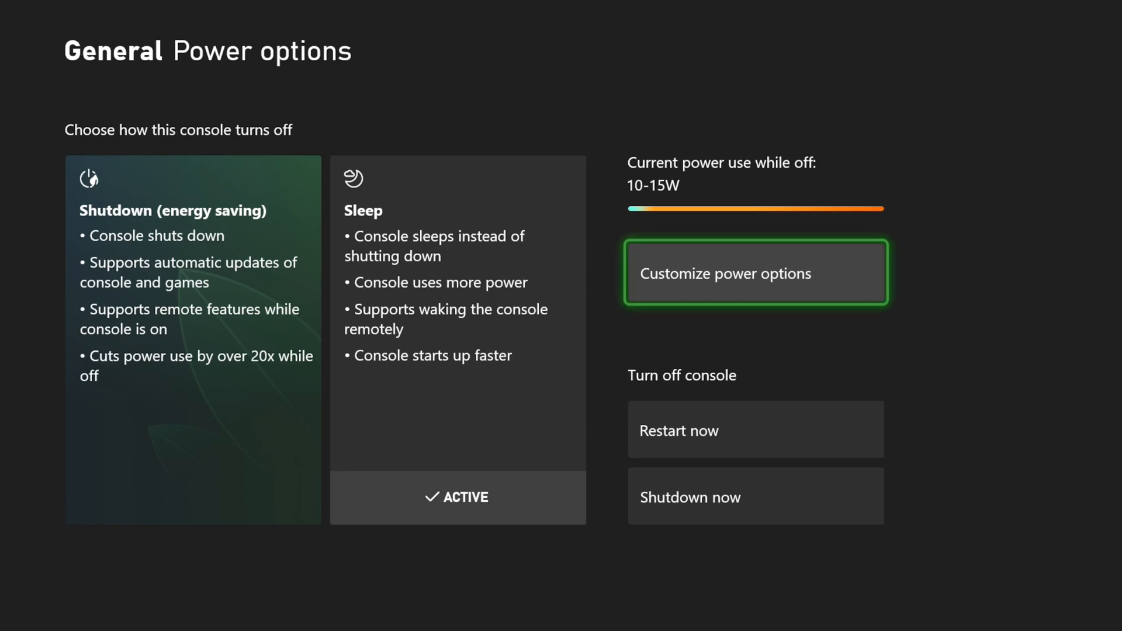
- Review the 'Turn off after inactivity' choices in Customize power options, keeping 1 hour (video/music at 2 hours)
left_click(755, 272)
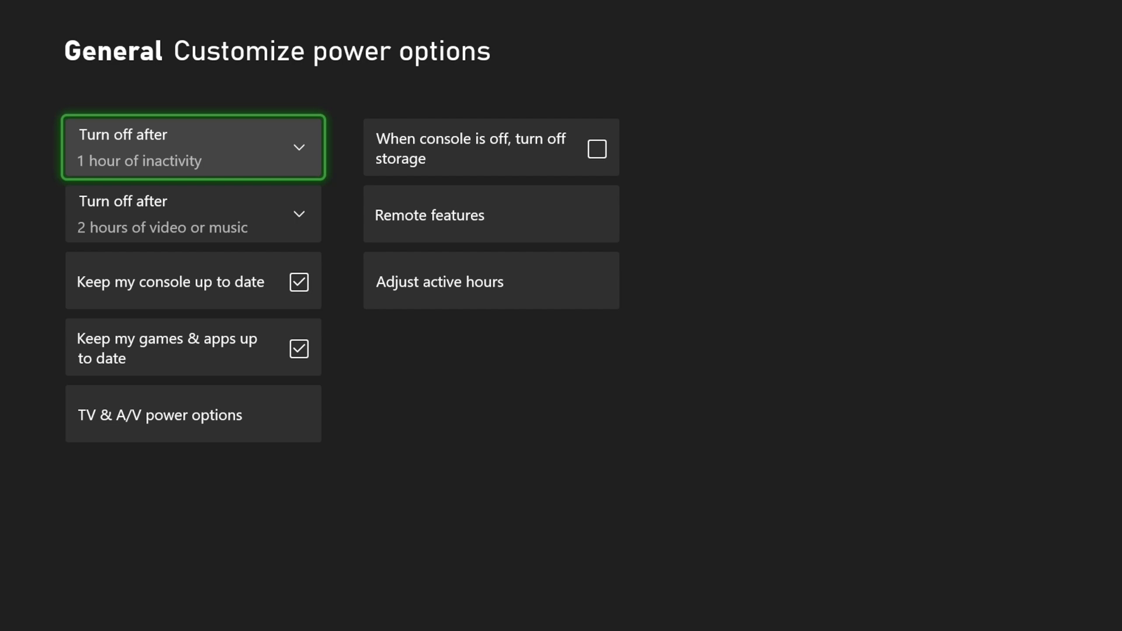
left_click(193, 148)
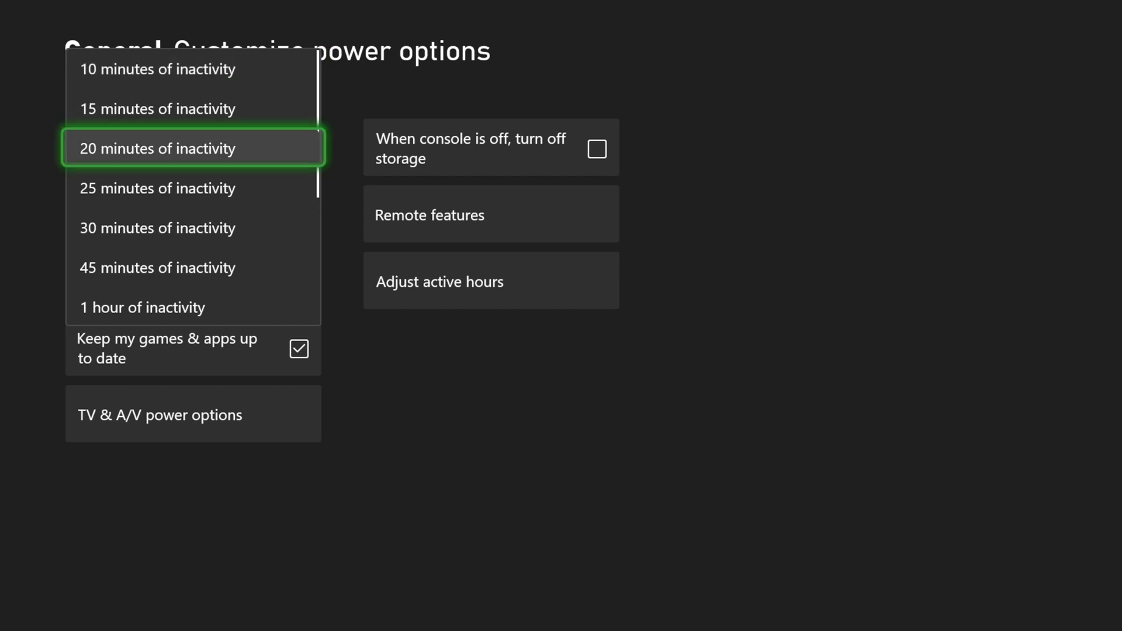
scroll("down", 3)
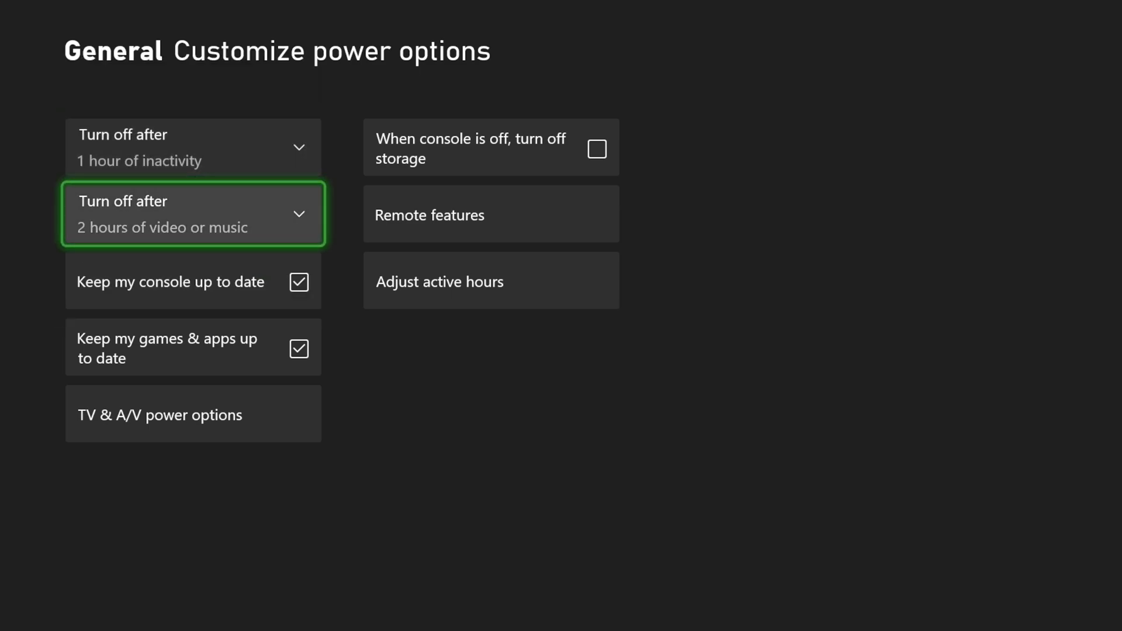
left_click(192, 213)
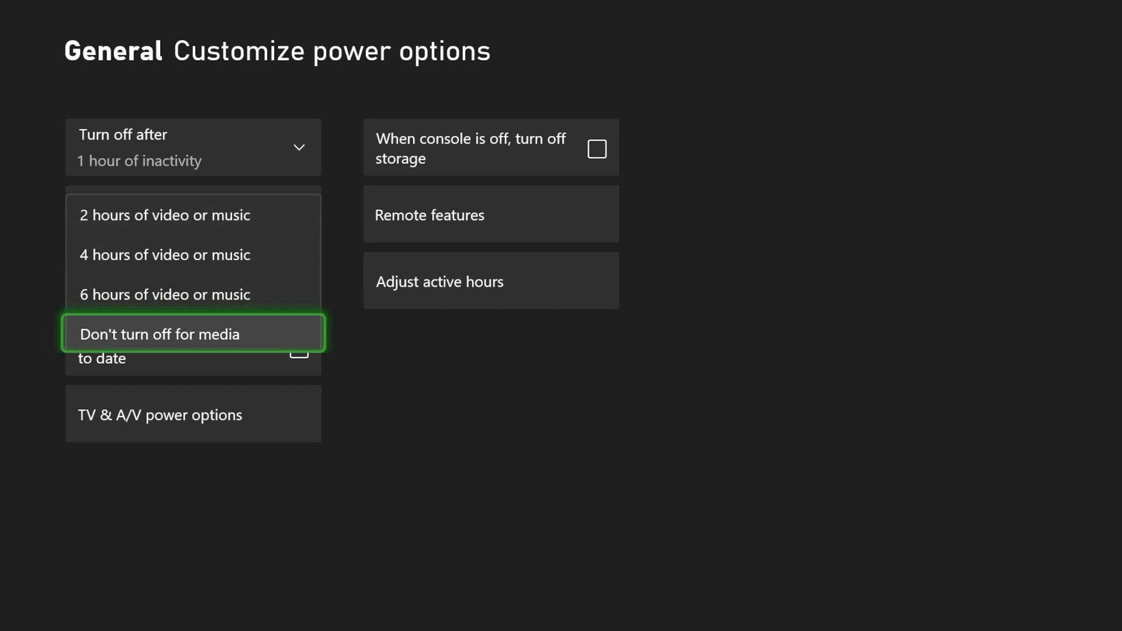
left_click(165, 215)
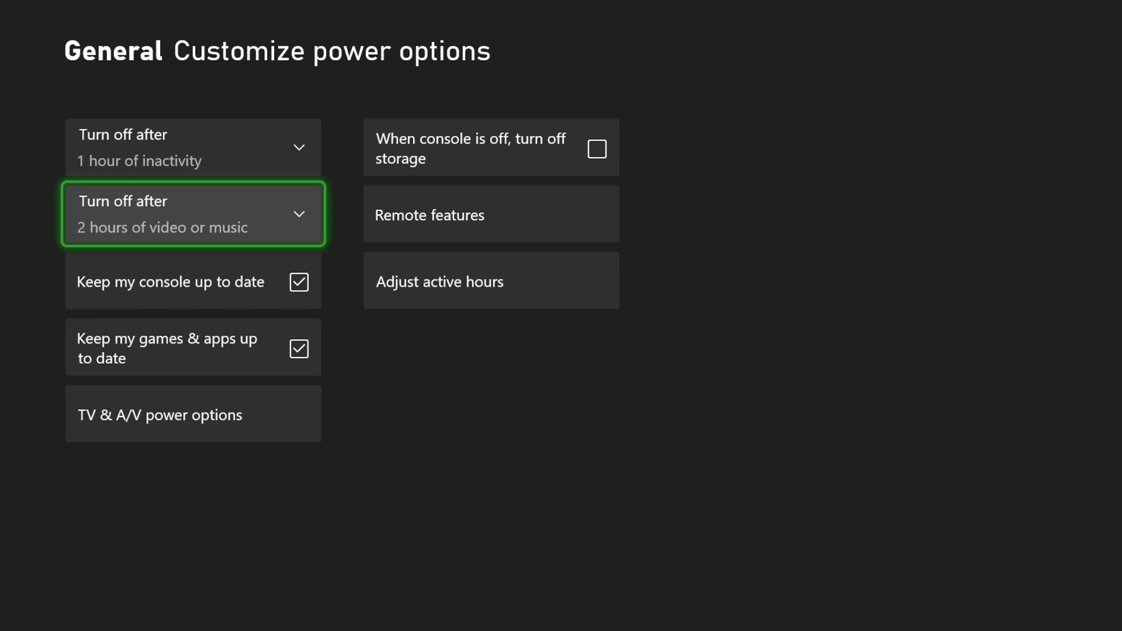